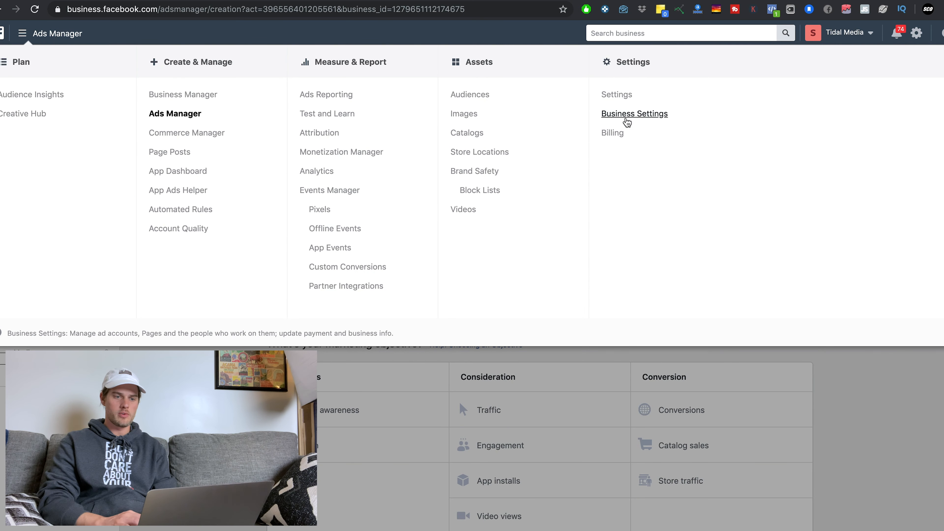
Step: Go to Business Settings, landing on the People page for Tidal Media
left_click(633, 113)
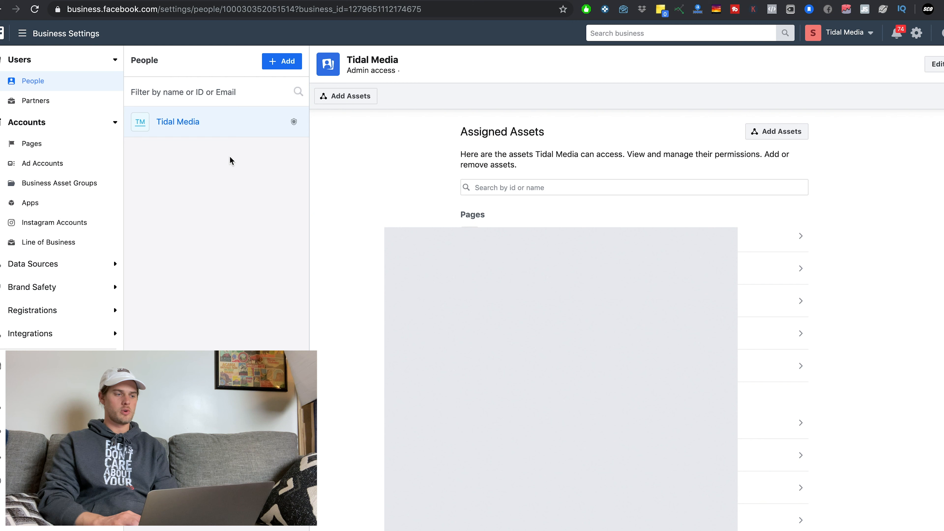
mouse_move(207, 226)
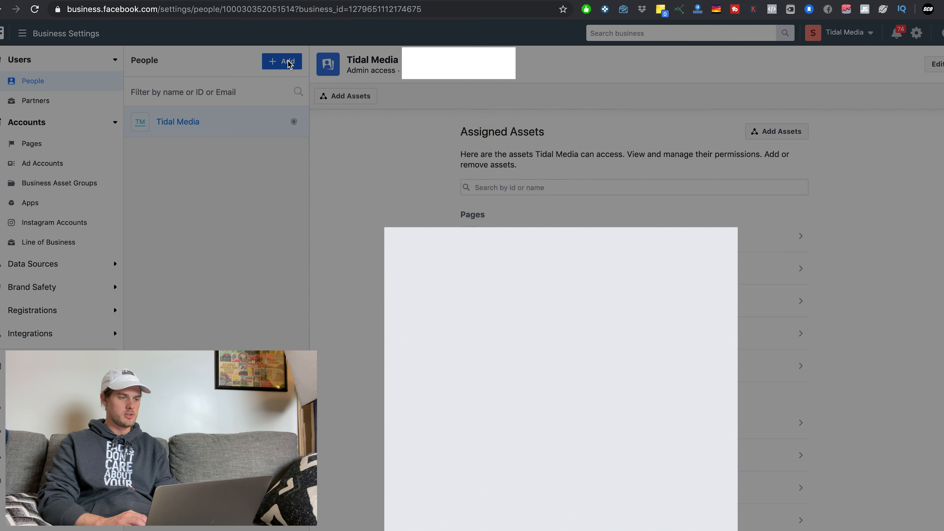
left_click(281, 61)
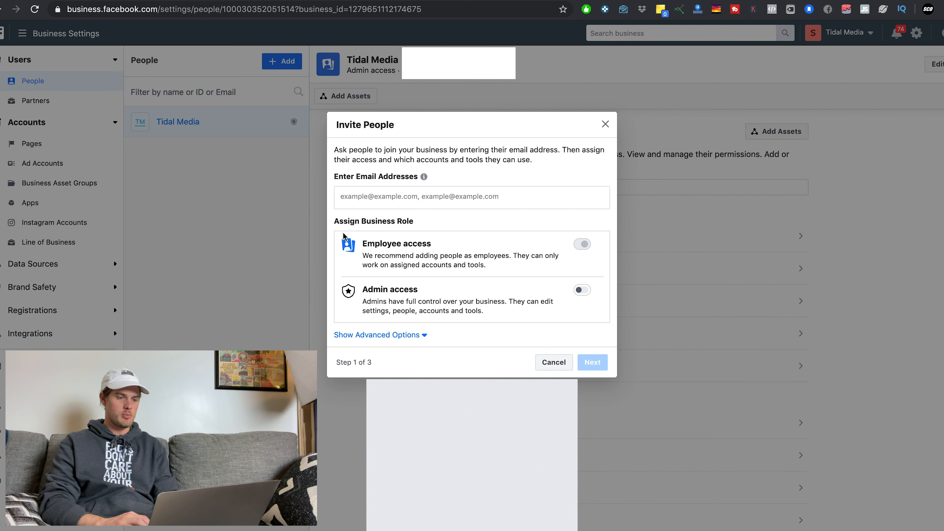
mouse_move(408, 219)
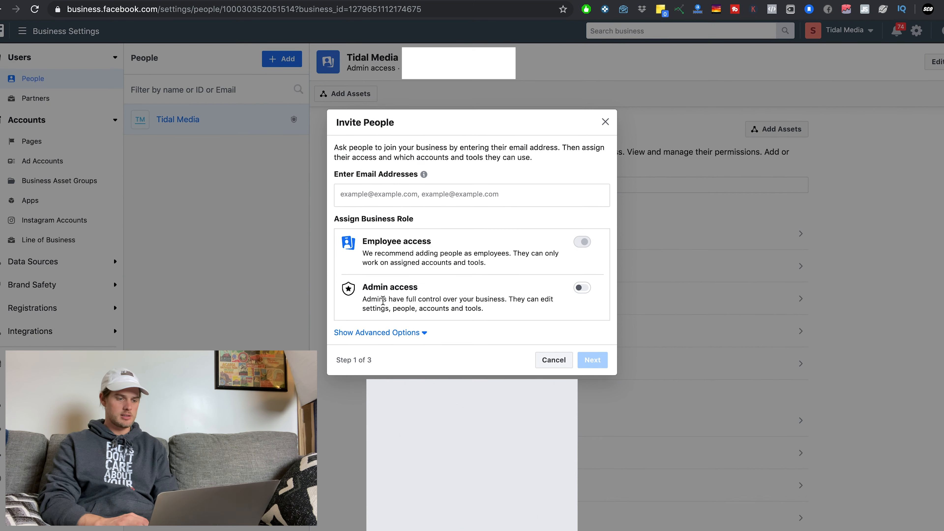
left_click(376, 332)
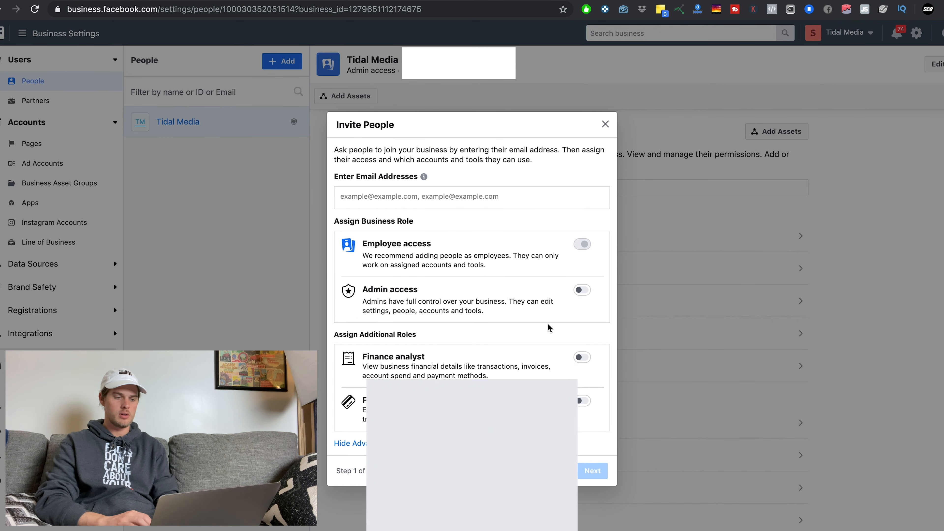
left_click(605, 124)
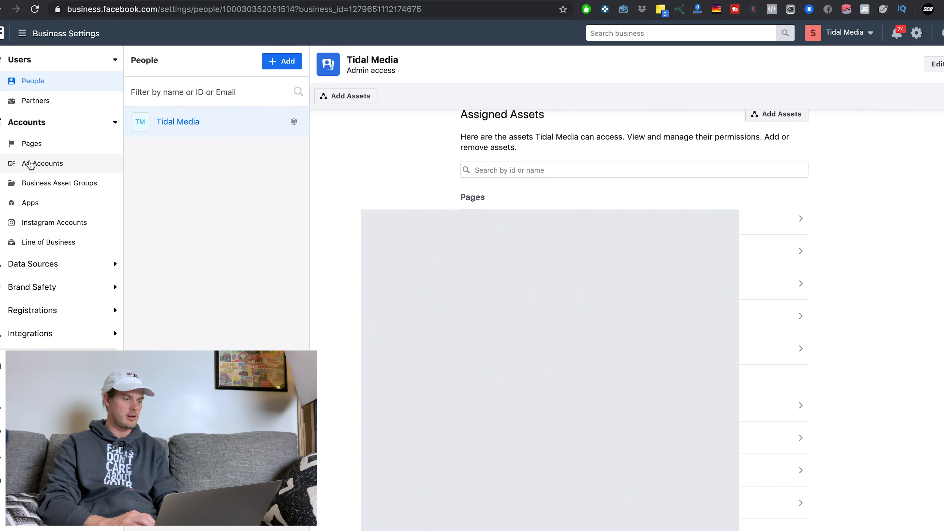
Step: In Ad Accounts, start Add People, select Tidal Media, then close without assigning permissions
left_click(42, 163)
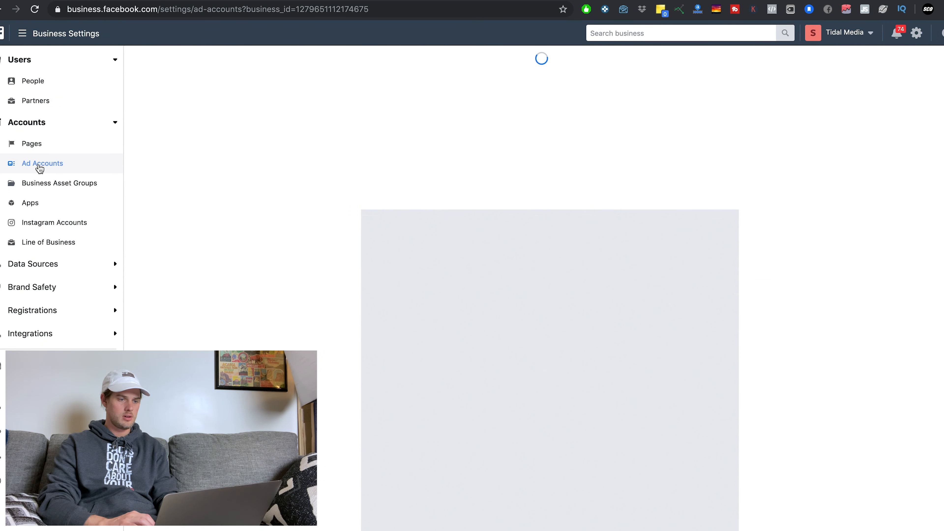
left_click(43, 163)
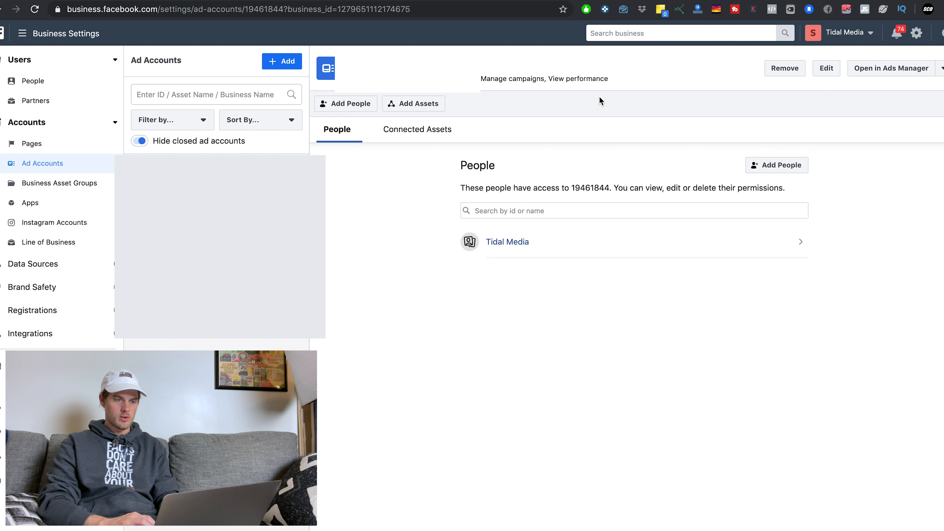
double_click(477, 166)
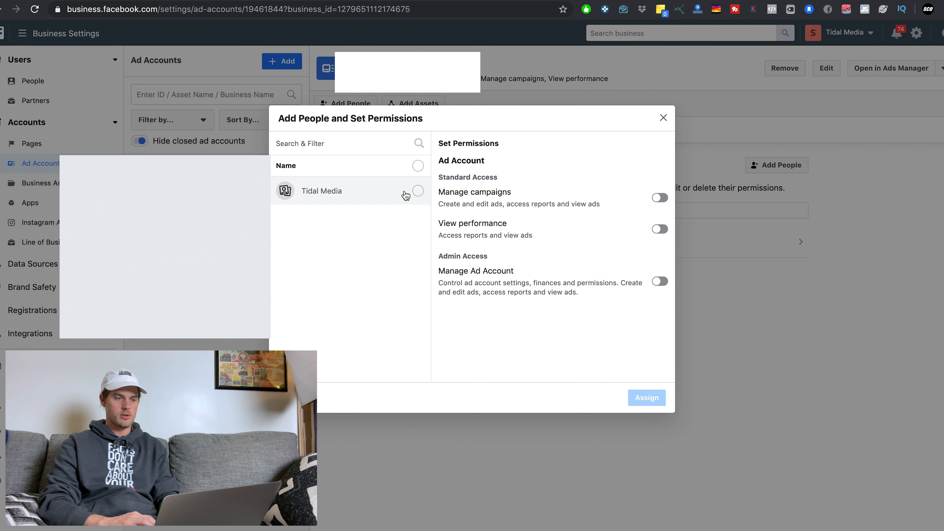
mouse_move(410, 201)
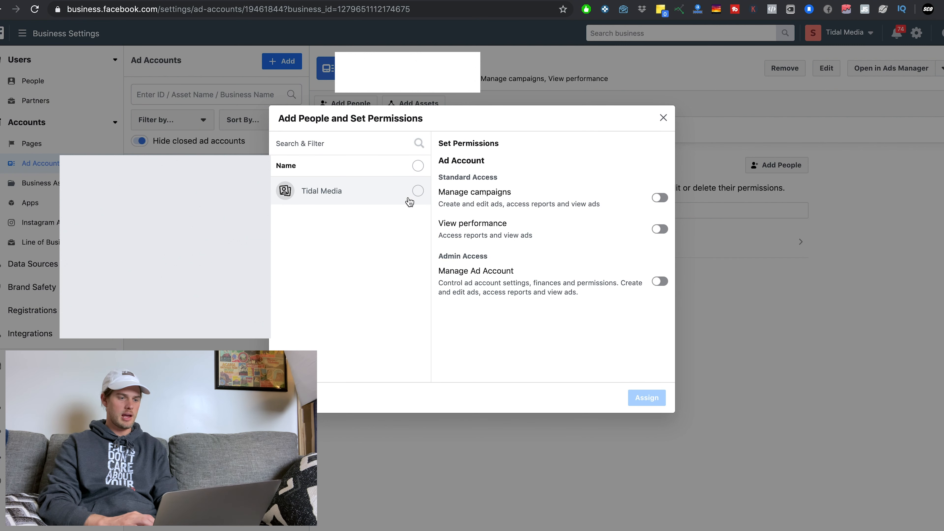
left_click(418, 191)
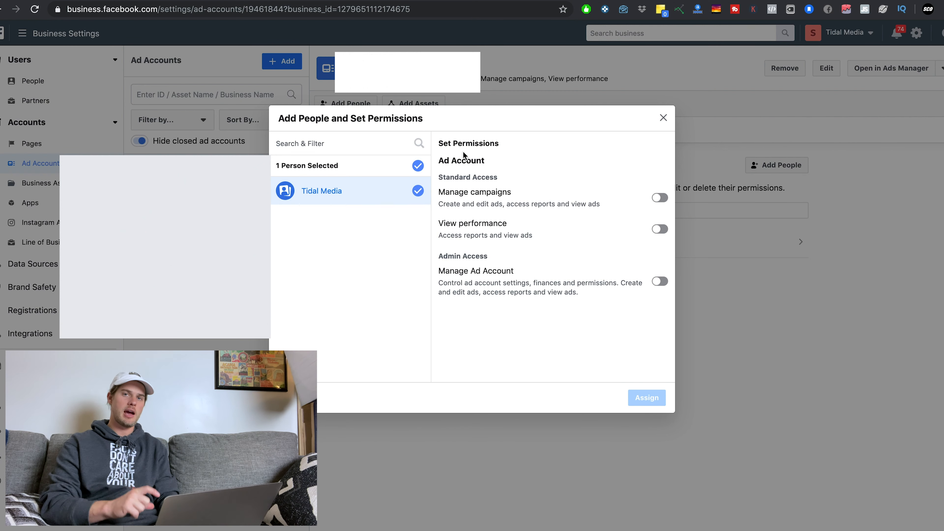
left_click(663, 117)
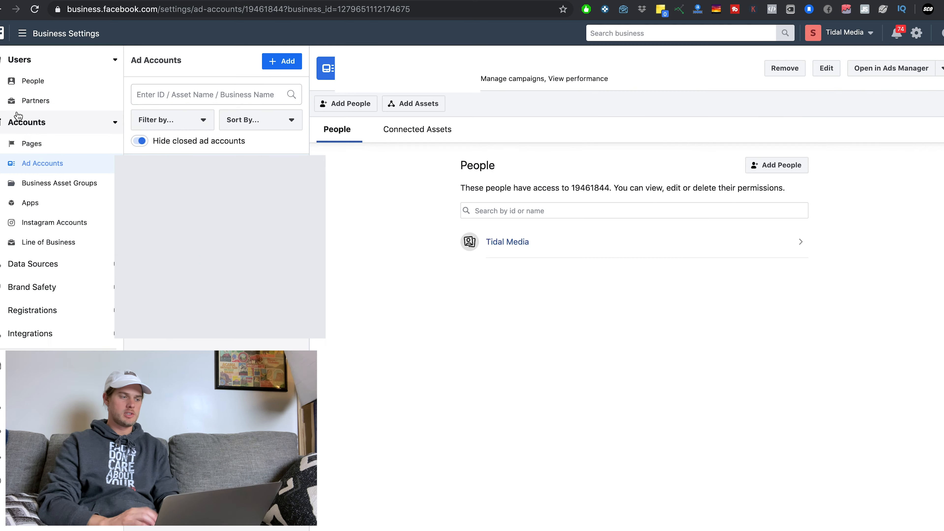
mouse_move(32, 143)
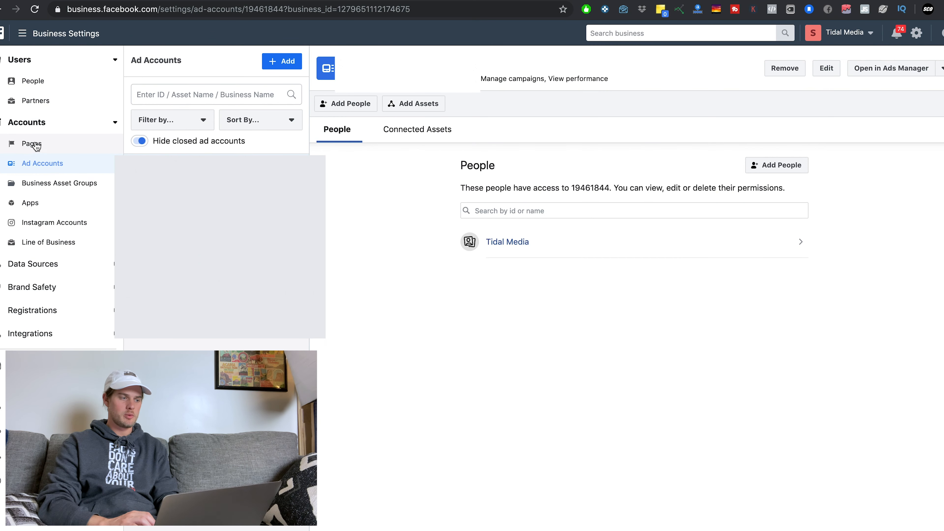
Step: In Pages, start Add People and select Tidal Media, then bring up the add-Page options
left_click(32, 143)
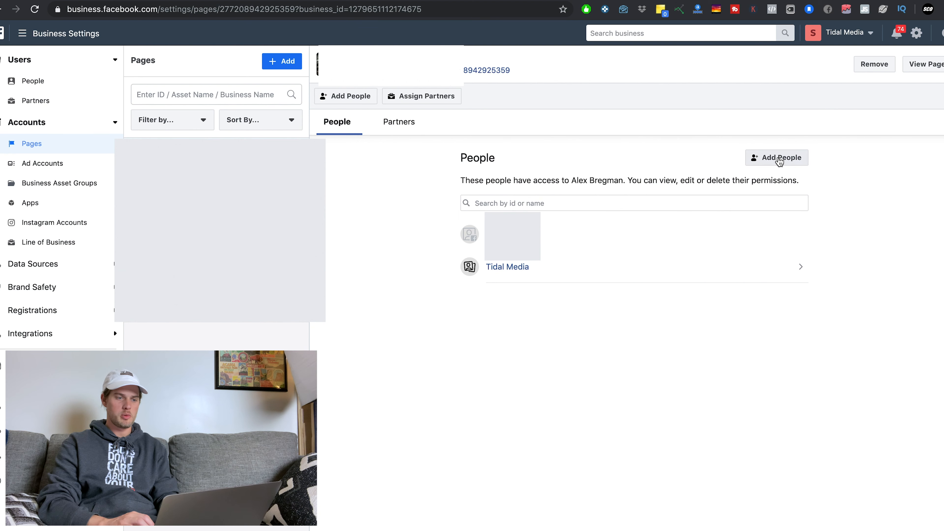
left_click(777, 158)
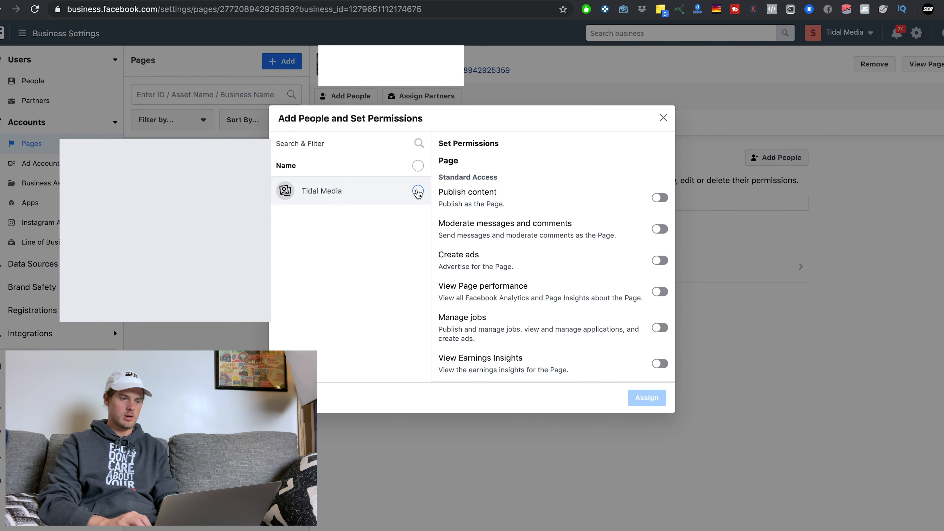
left_click(417, 191)
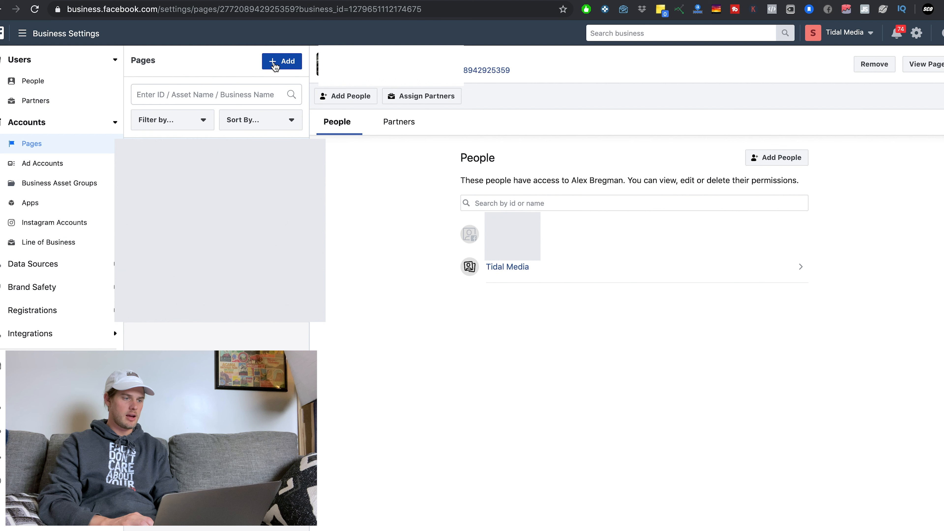
left_click(281, 61)
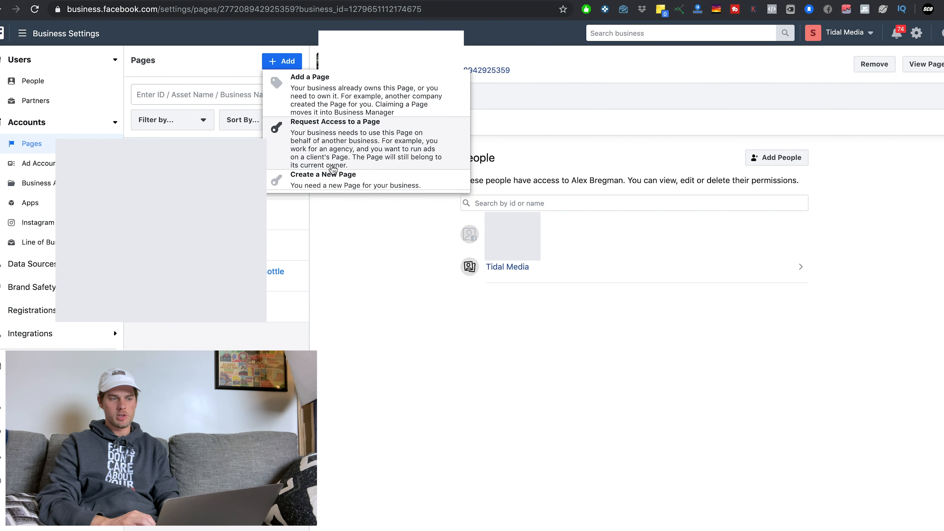
mouse_move(386, 96)
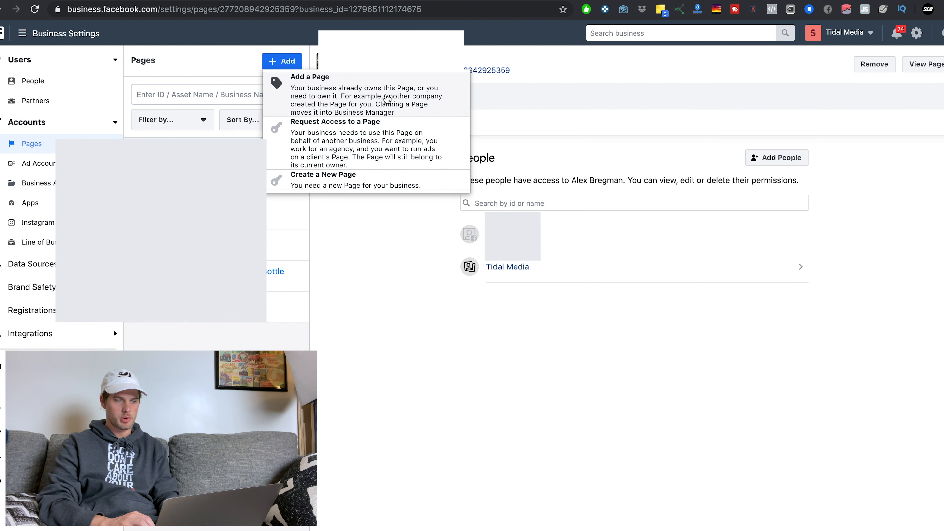
mouse_move(342, 104)
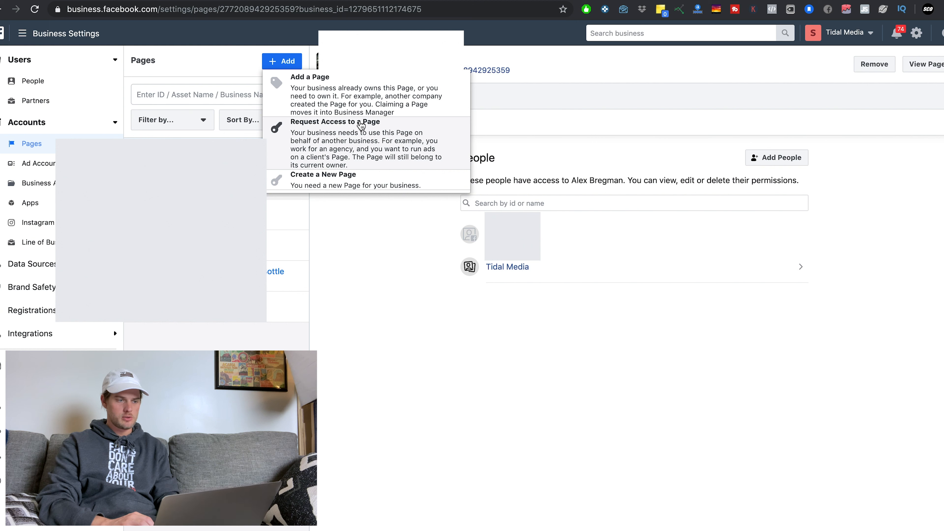
mouse_move(338, 146)
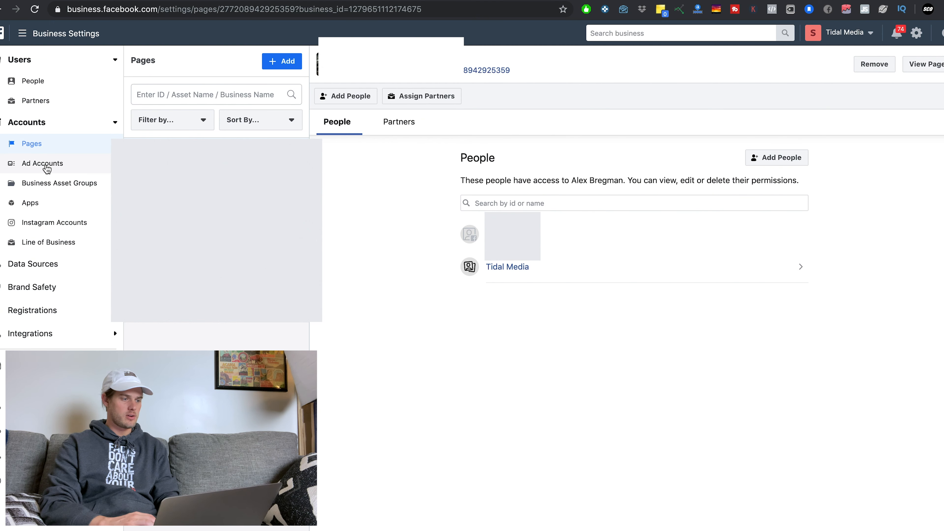
Step: From Ad Accounts, start a Request Access to an Ad Account and cancel it
left_click(43, 163)
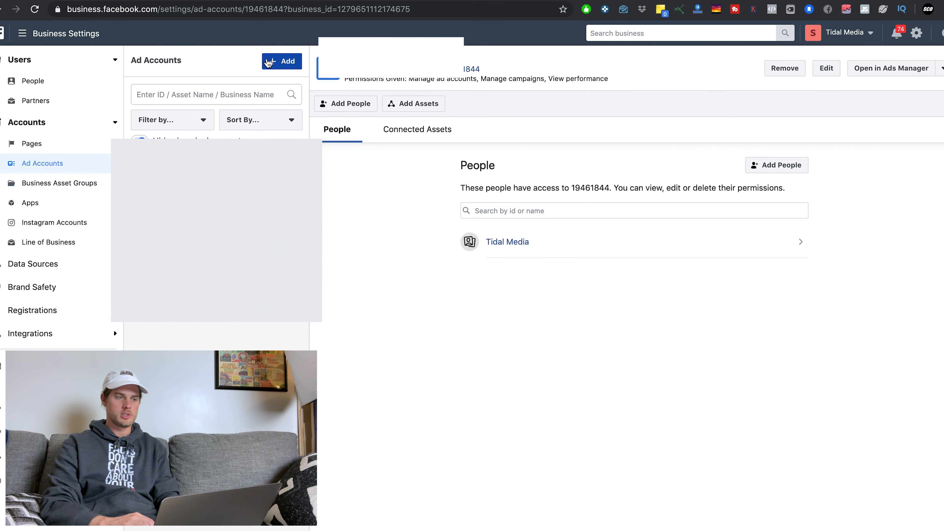
left_click(281, 61)
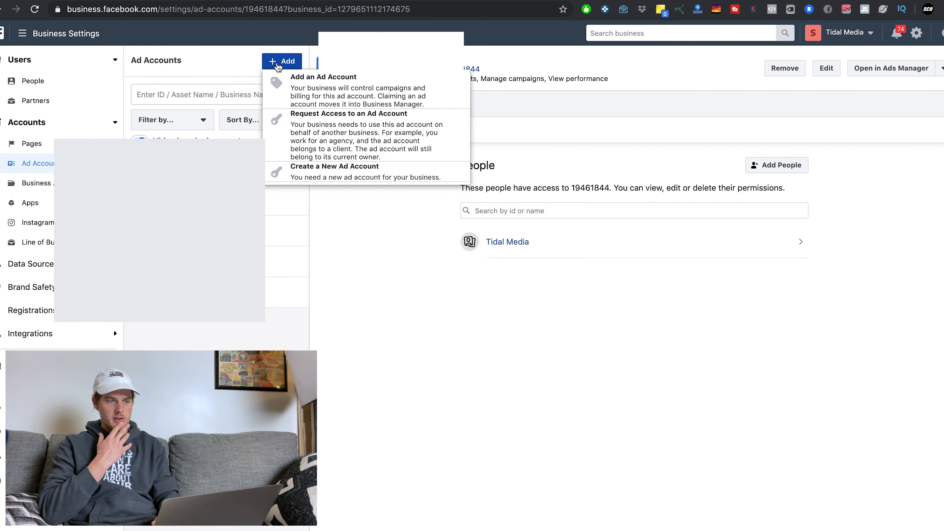
mouse_move(321, 119)
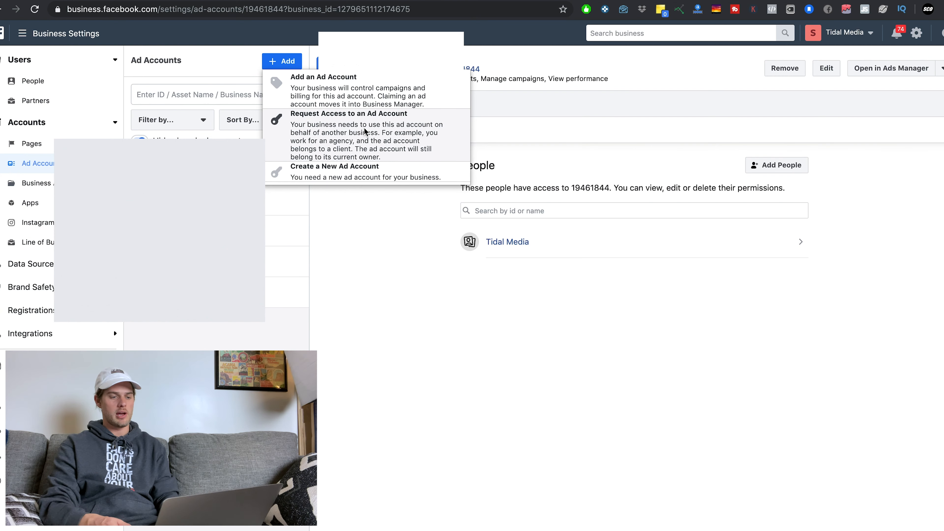
left_click(348, 114)
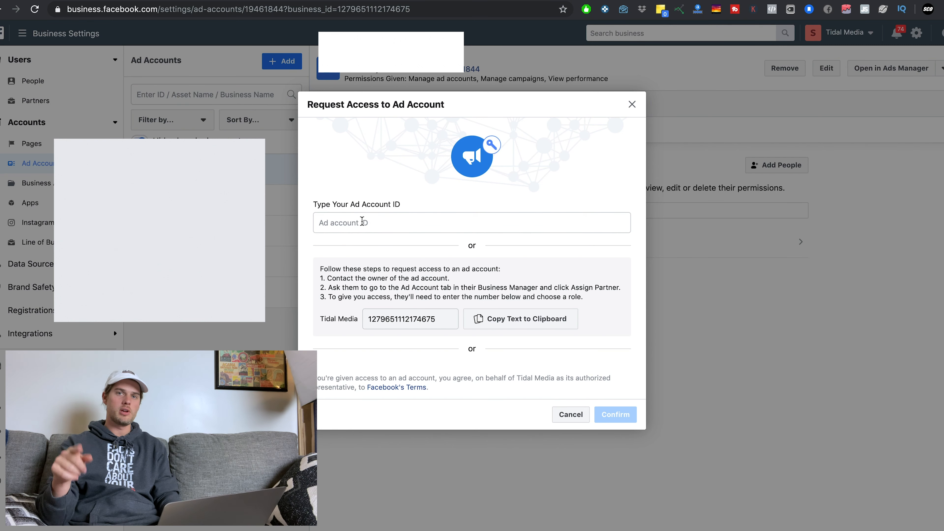
left_click(472, 223)
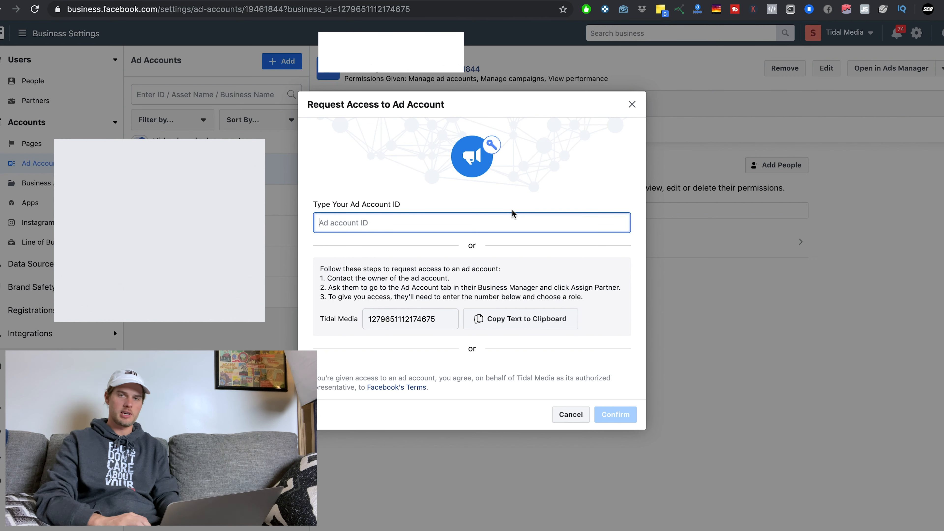
left_click(569, 414)
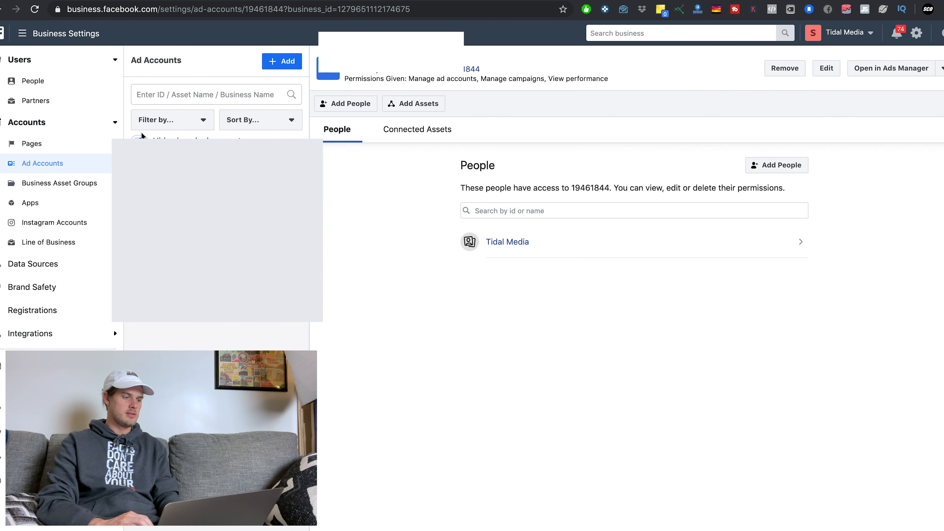
Step: In Instagram Accounts, bring up the Instagram login form to add an account
left_click(54, 223)
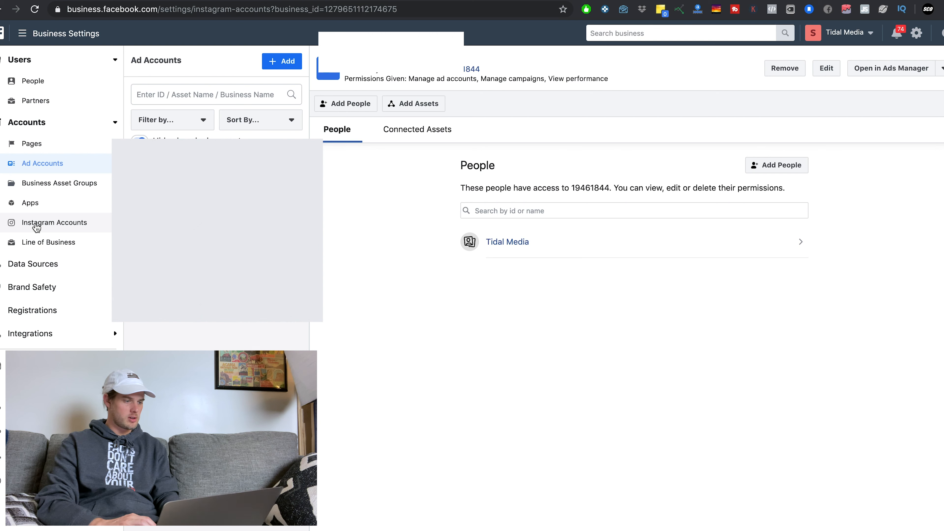
left_click(54, 223)
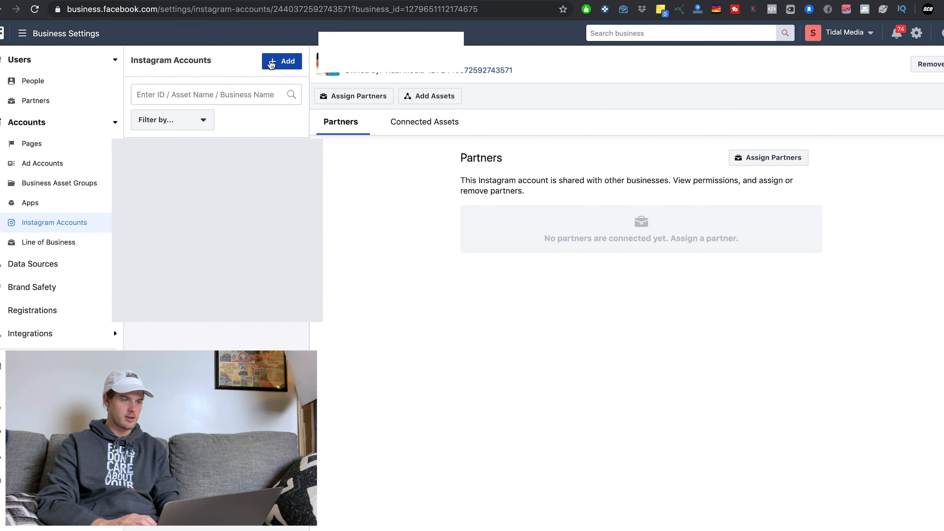
left_click(282, 61)
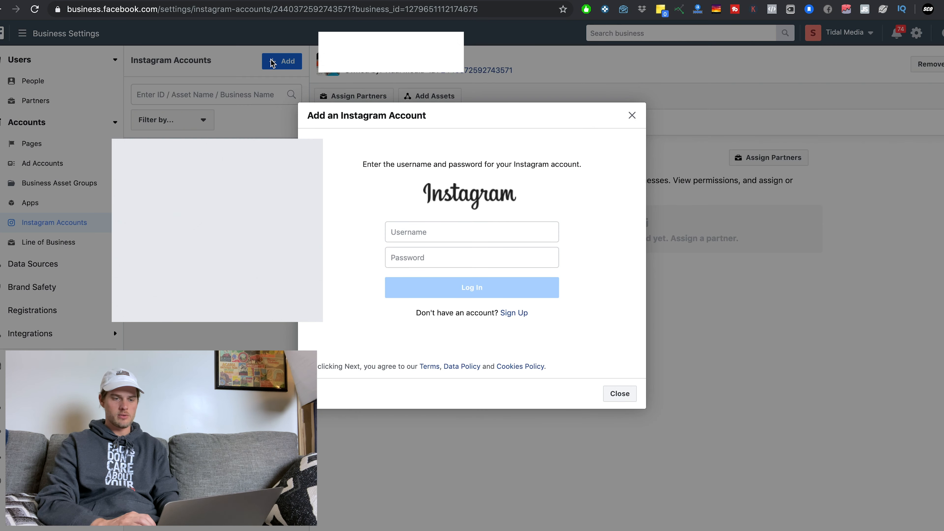